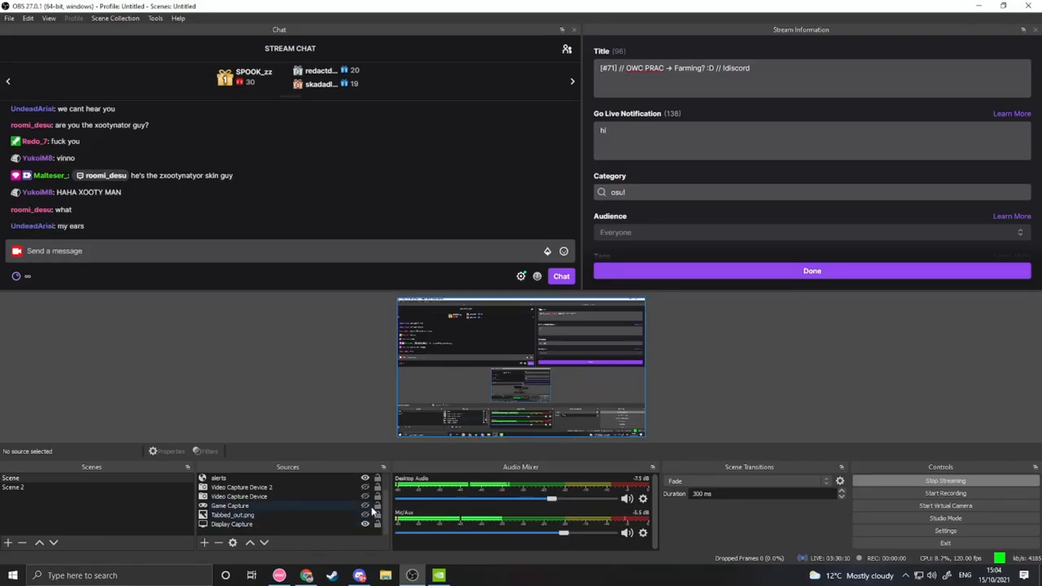
Step: Play the sped-up map until failing, then start a fourth retry from the fail screen
right_click(521, 367)
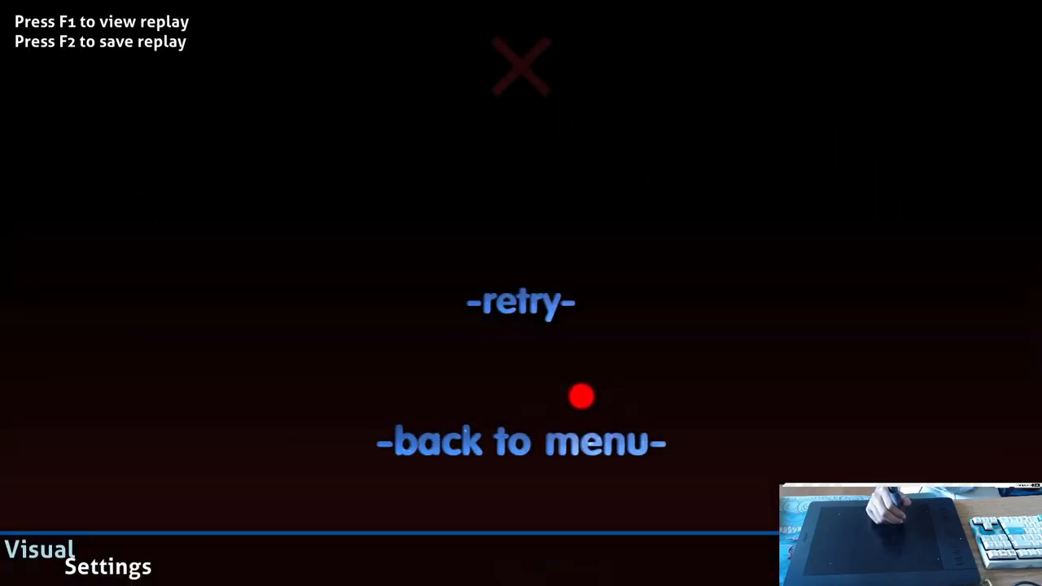
click(522, 302)
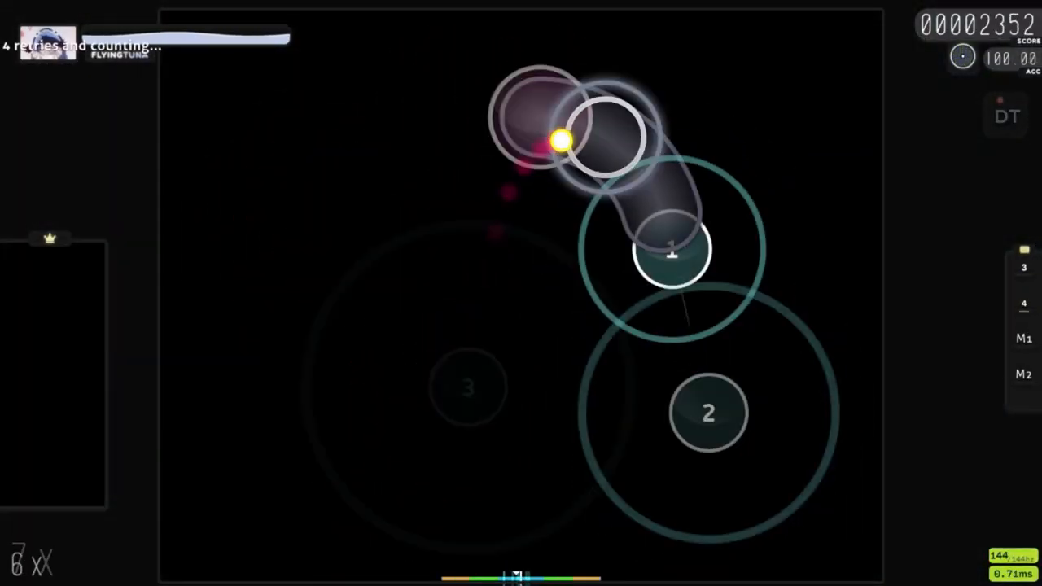
mouse_move(729, 179)
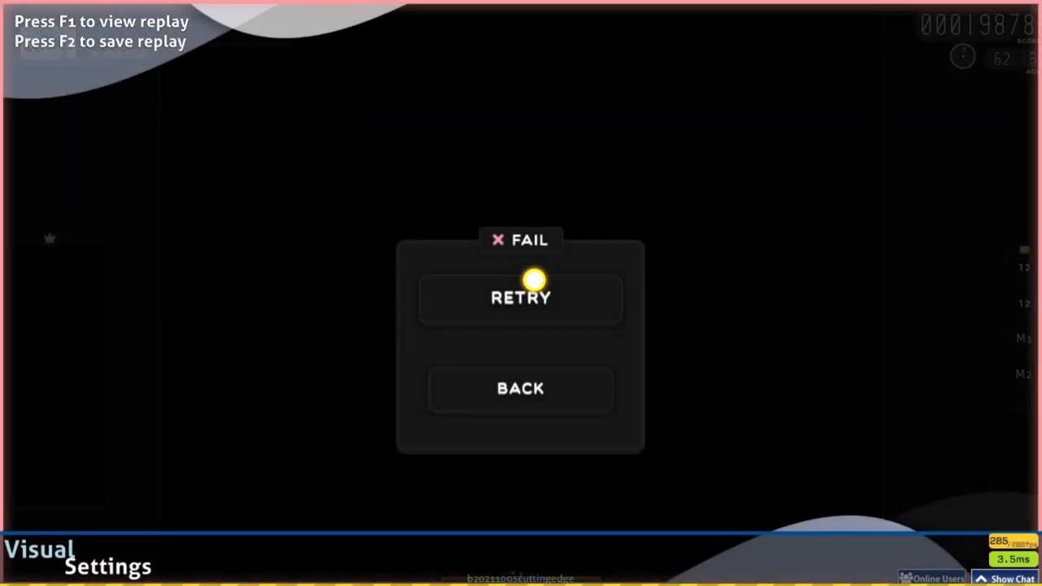
Step: After failing with the new skin, choose RETRY to start the fifth attempt
click(520, 298)
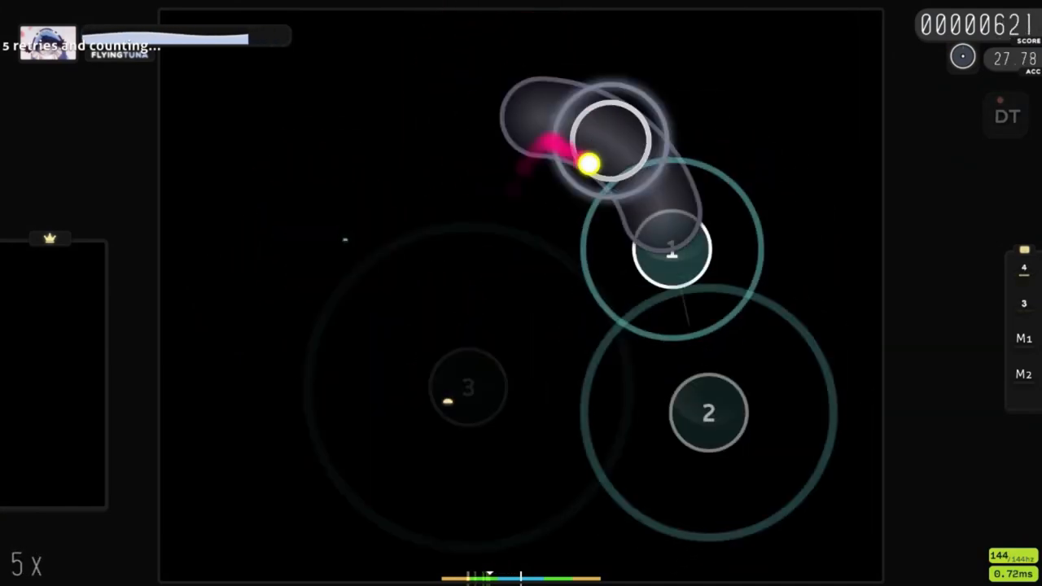